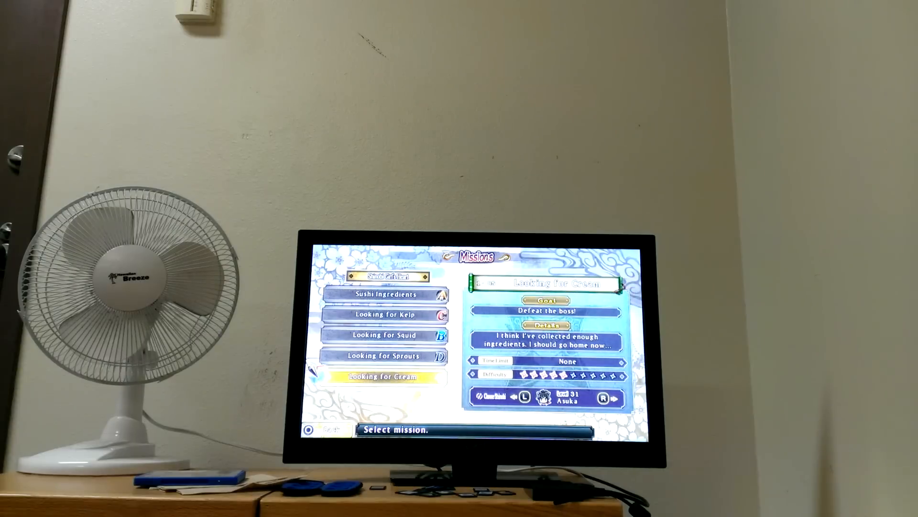
{"action": "key", "text": "Up"}
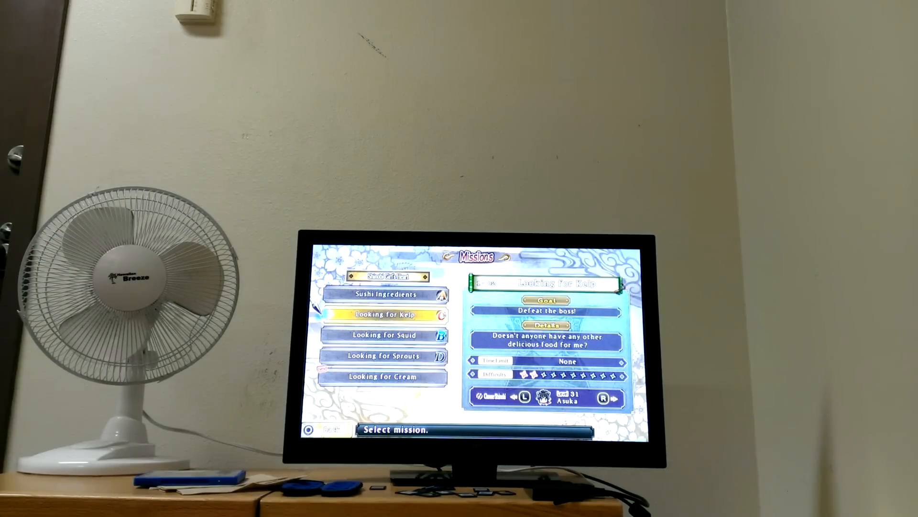